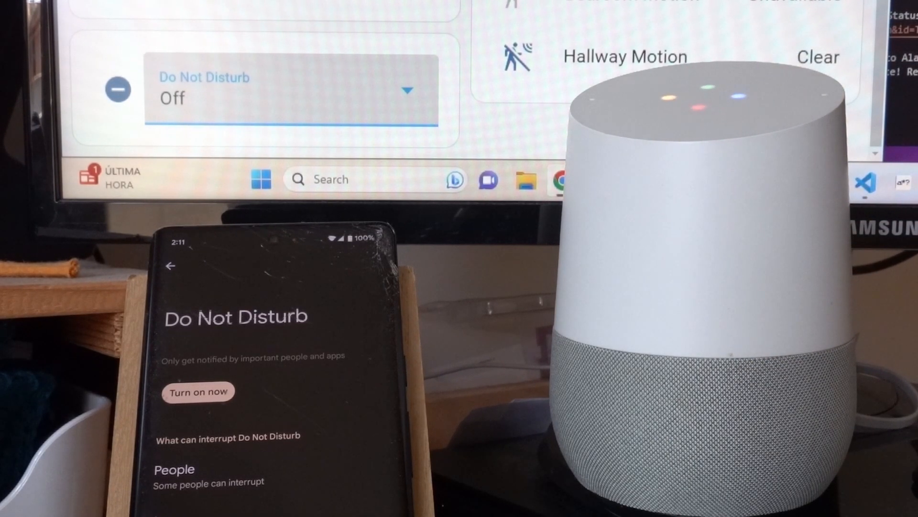
# - Locate the Do Not Disturb state-changed task in Tasker's Tasks list showing its On/Off/Priority If actions
pyautogui.click(198, 391)
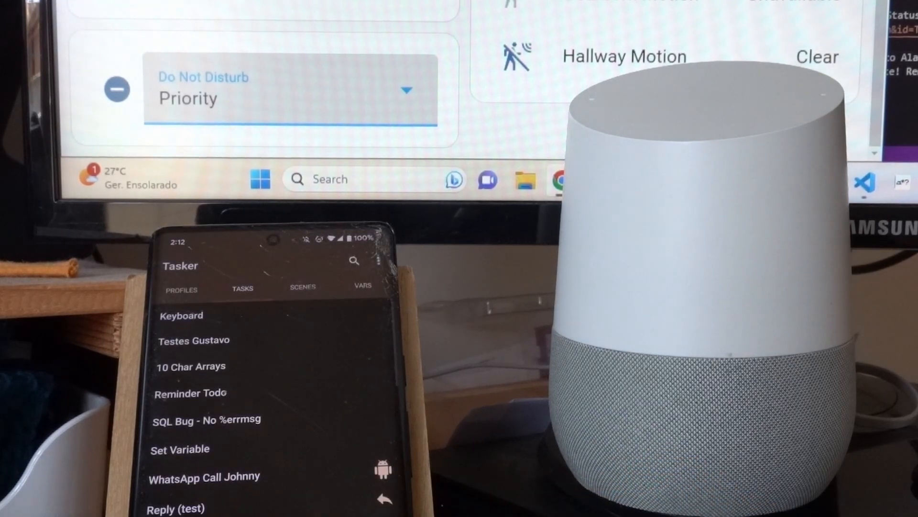
pyautogui.scroll(-3)
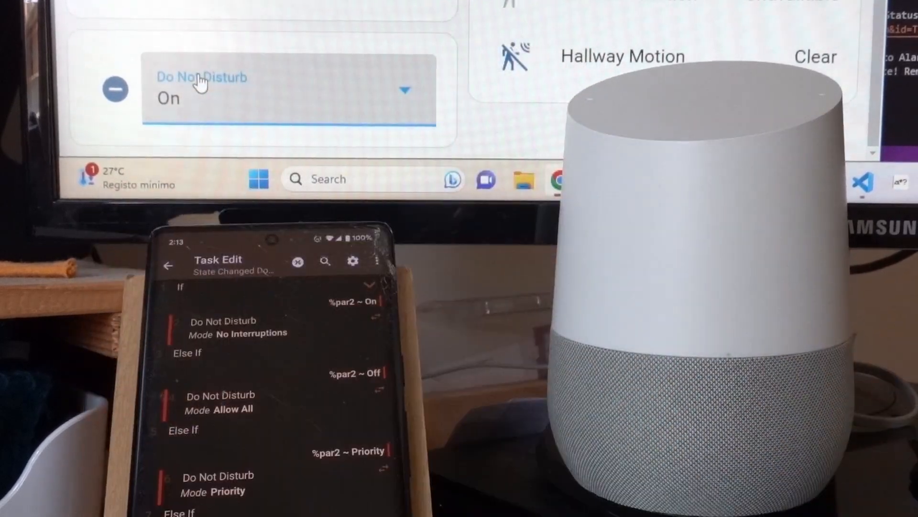
# - Return from Task Edit to Tasker's task list with Home Assistant Do Not Disturb reading On
pyautogui.click(169, 261)
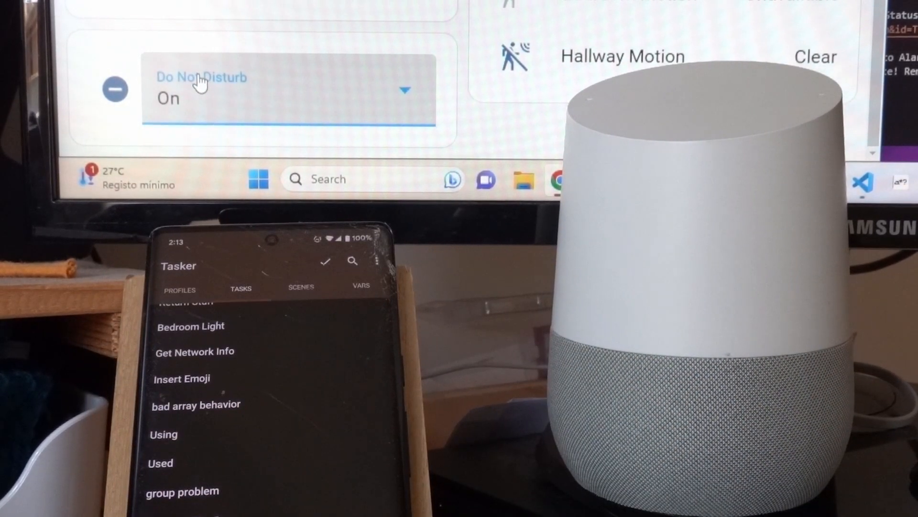